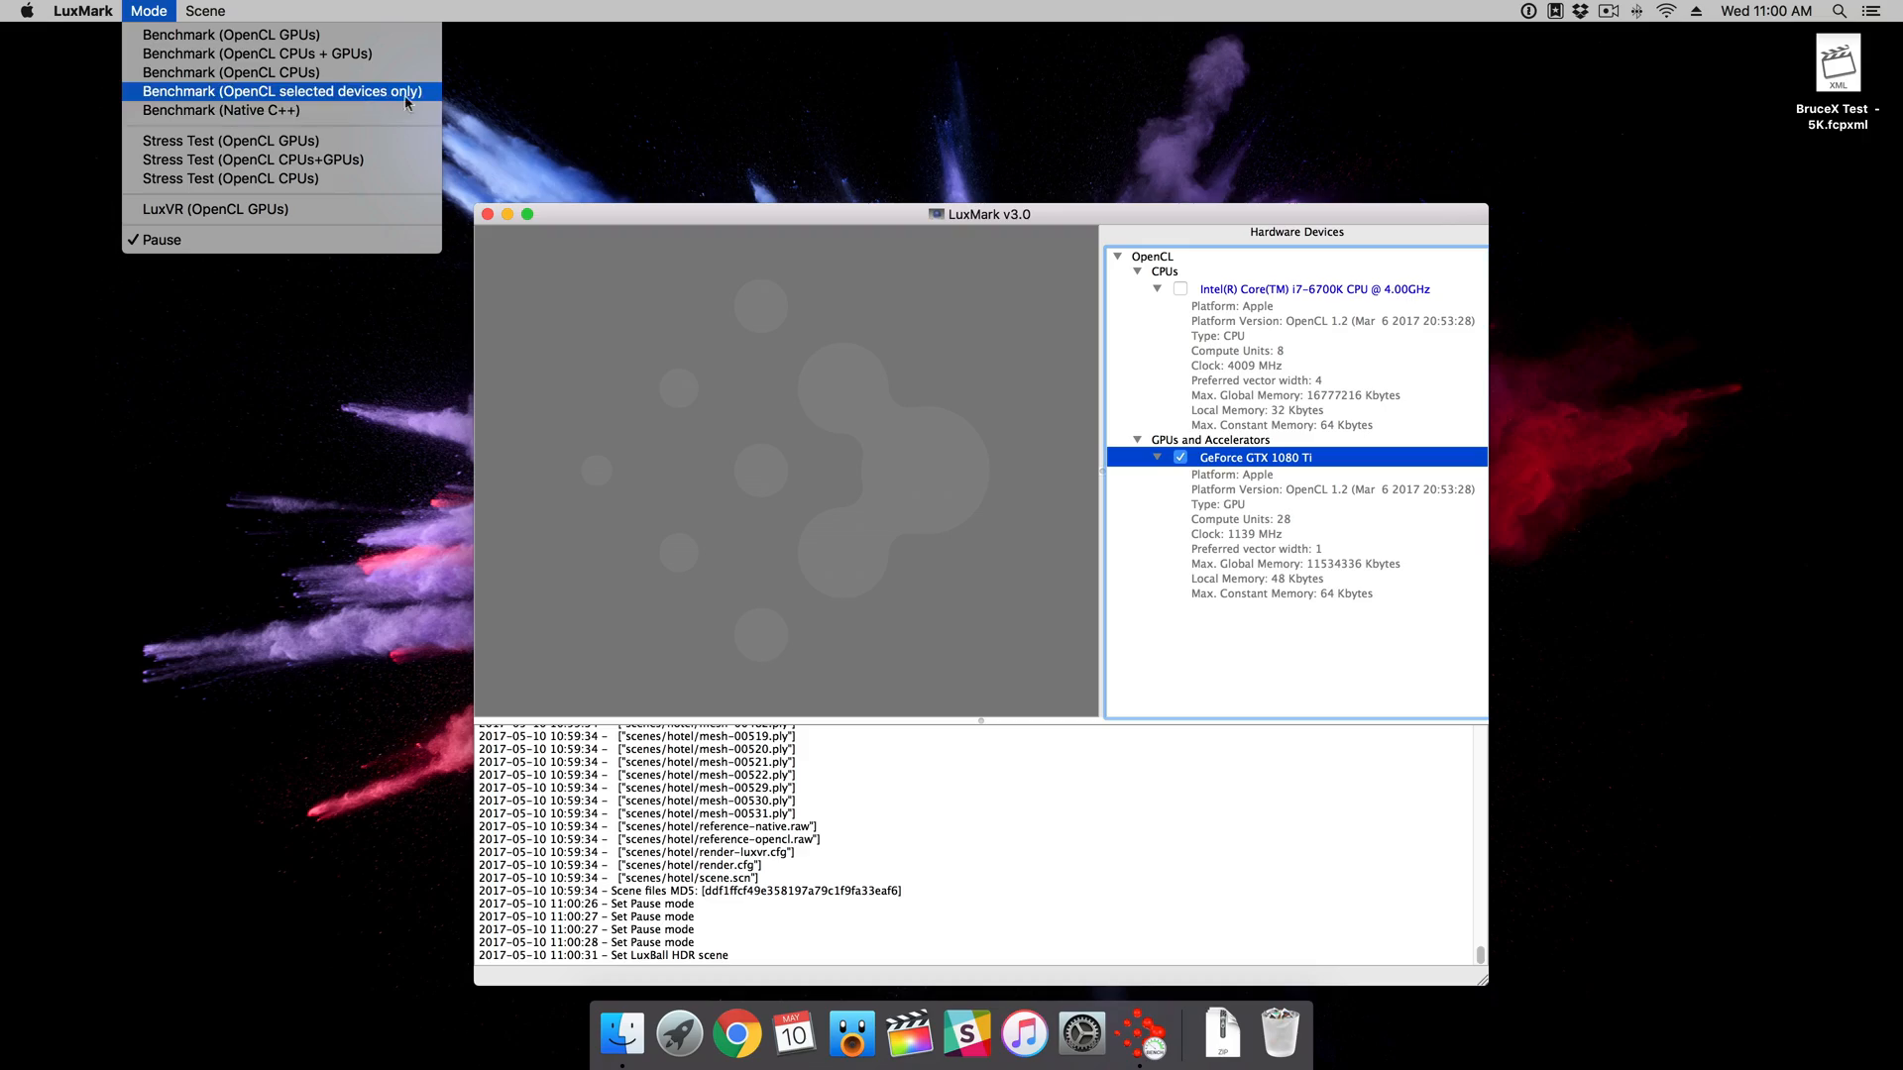
Run the LuxMark OpenCL benchmark on the GTX 1080 Ti alone and dismiss its 22541 score.
{"action": "left_click", "coordinate": [281, 91]}
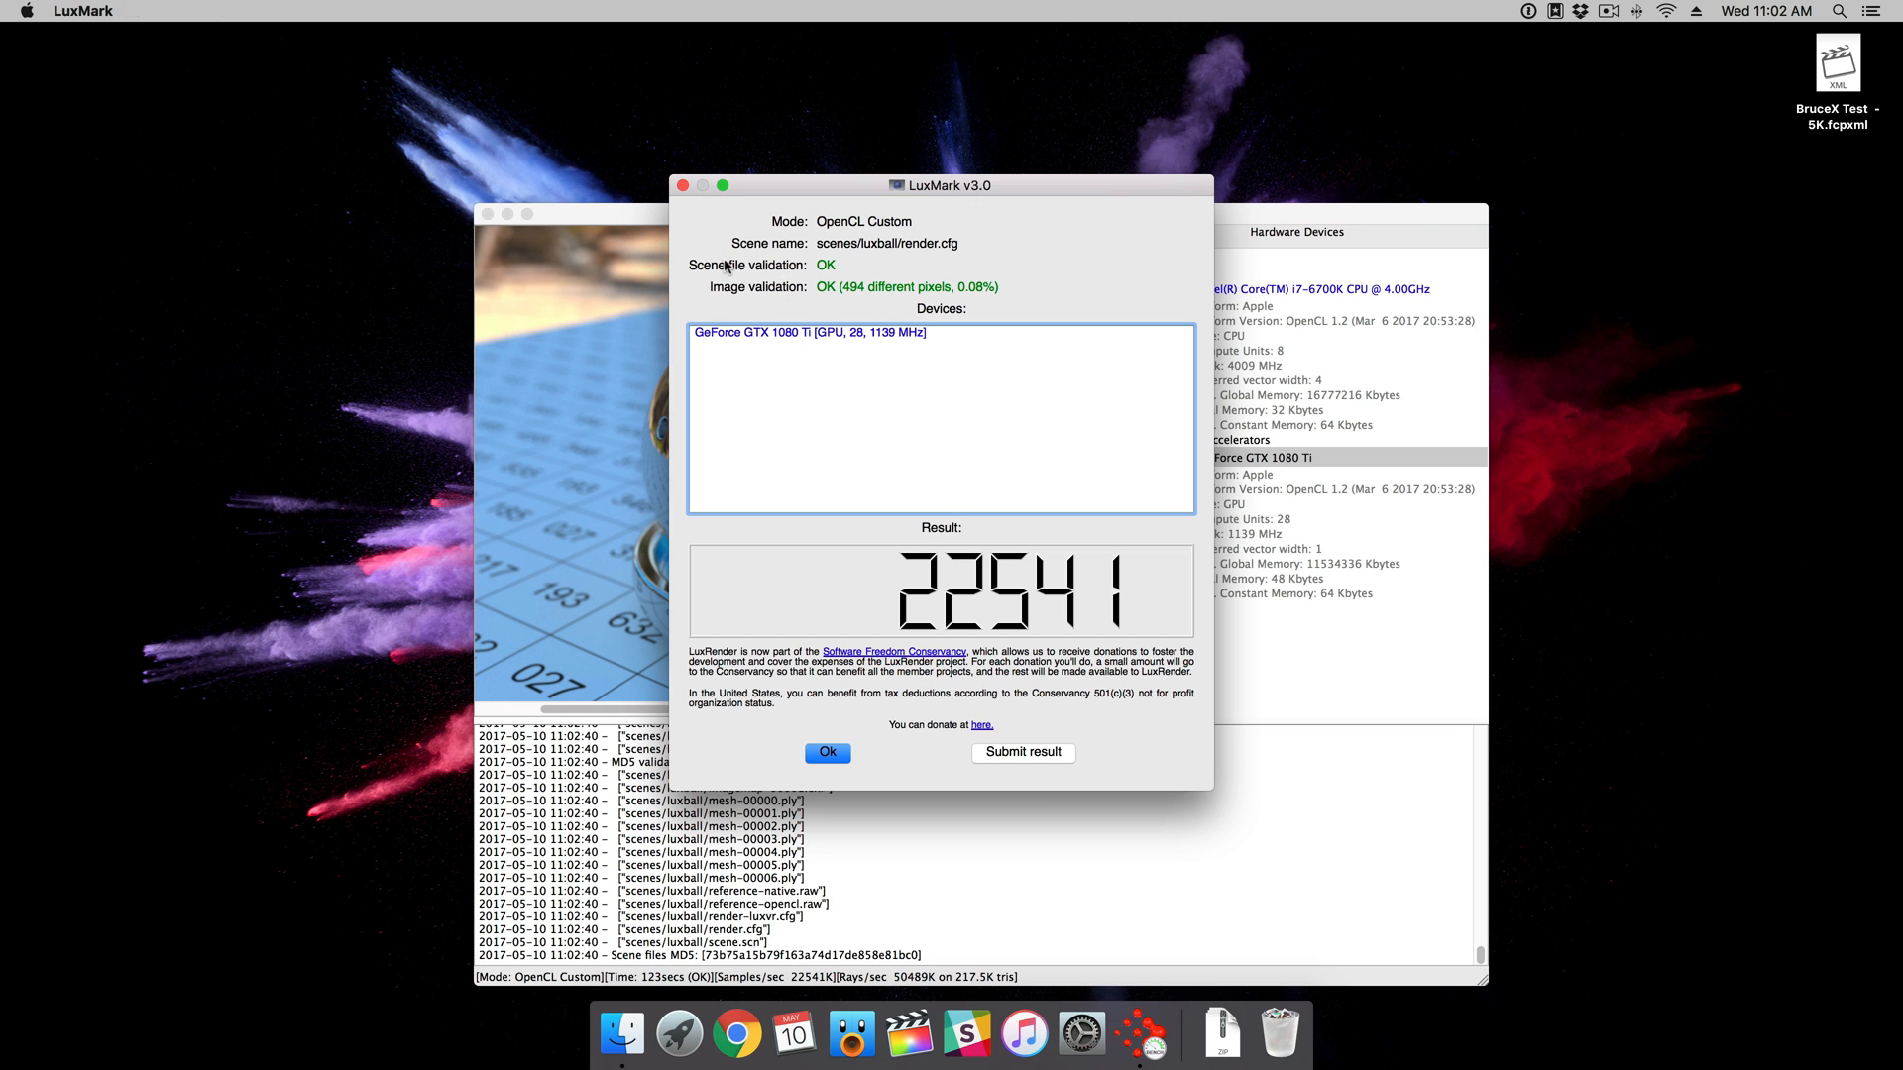
{"action": "mouse_move", "coordinate": [991, 273]}
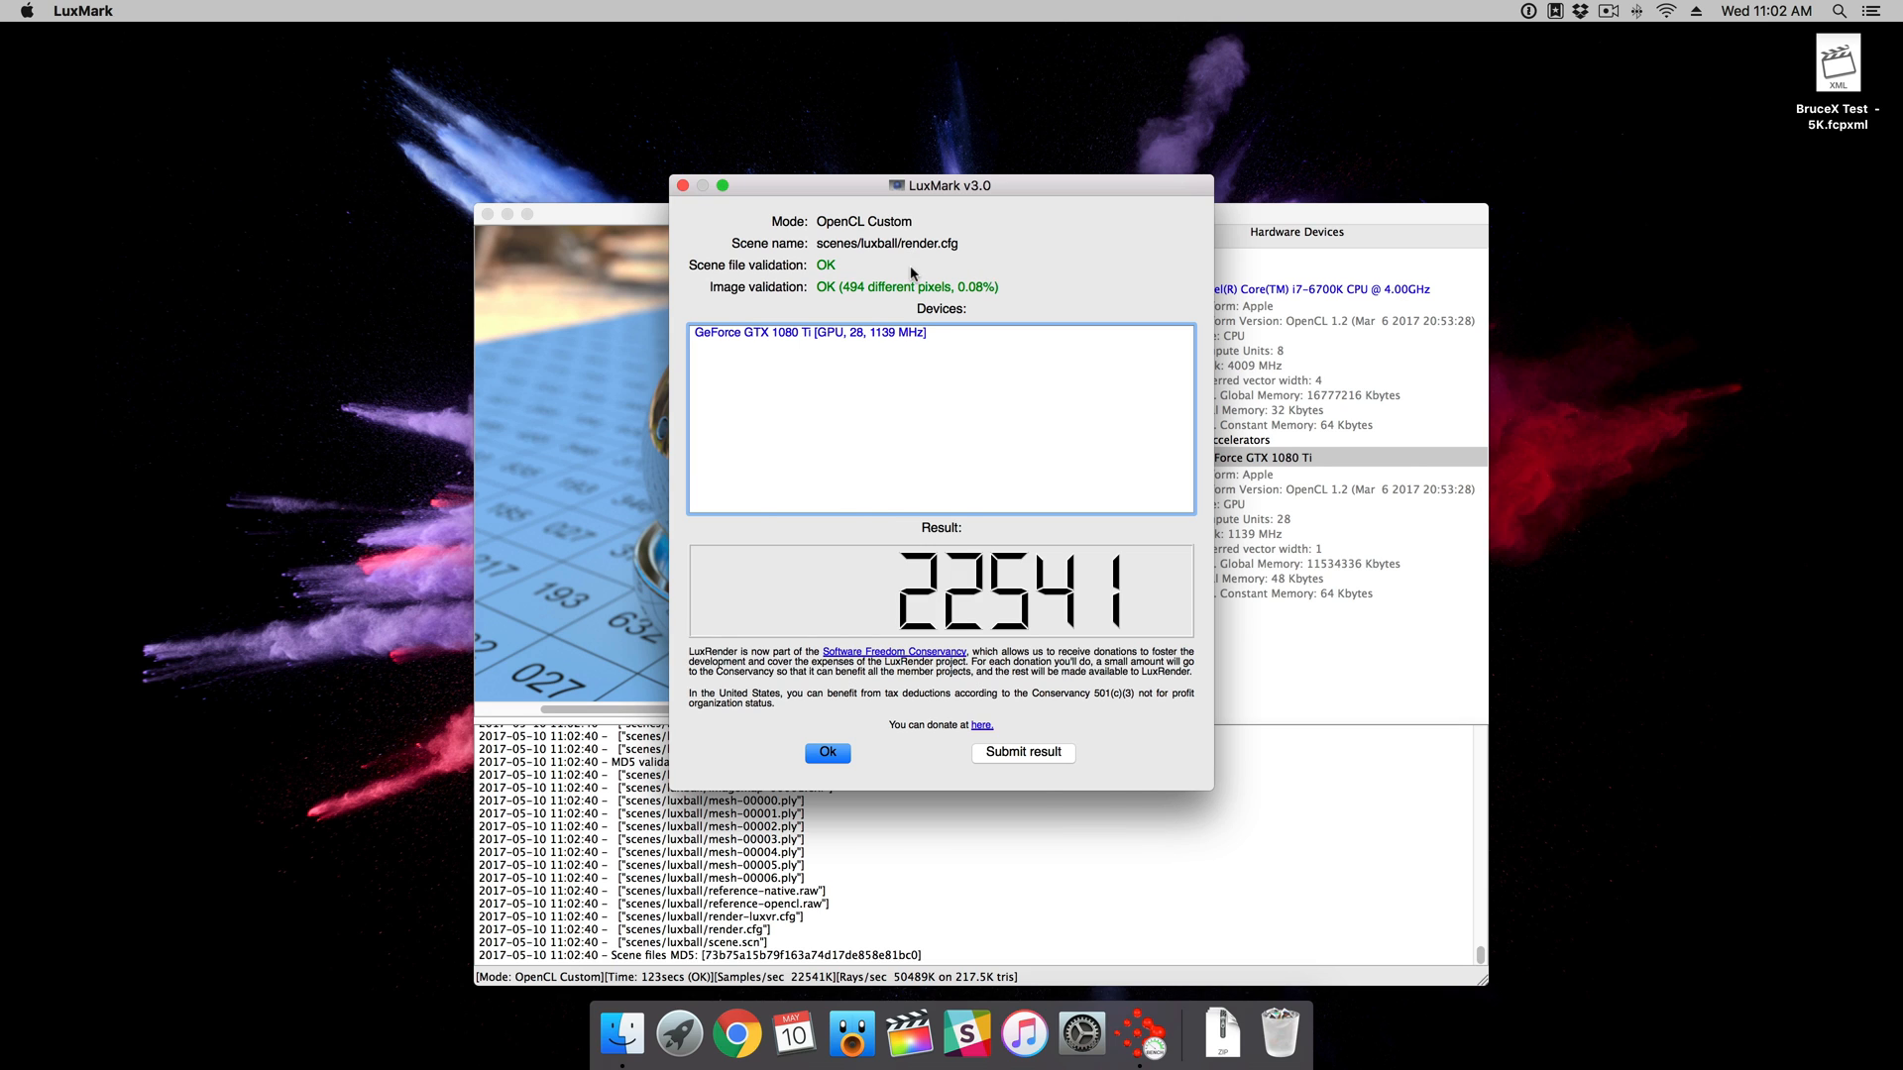
{"action": "left_click", "coordinate": [826, 752]}
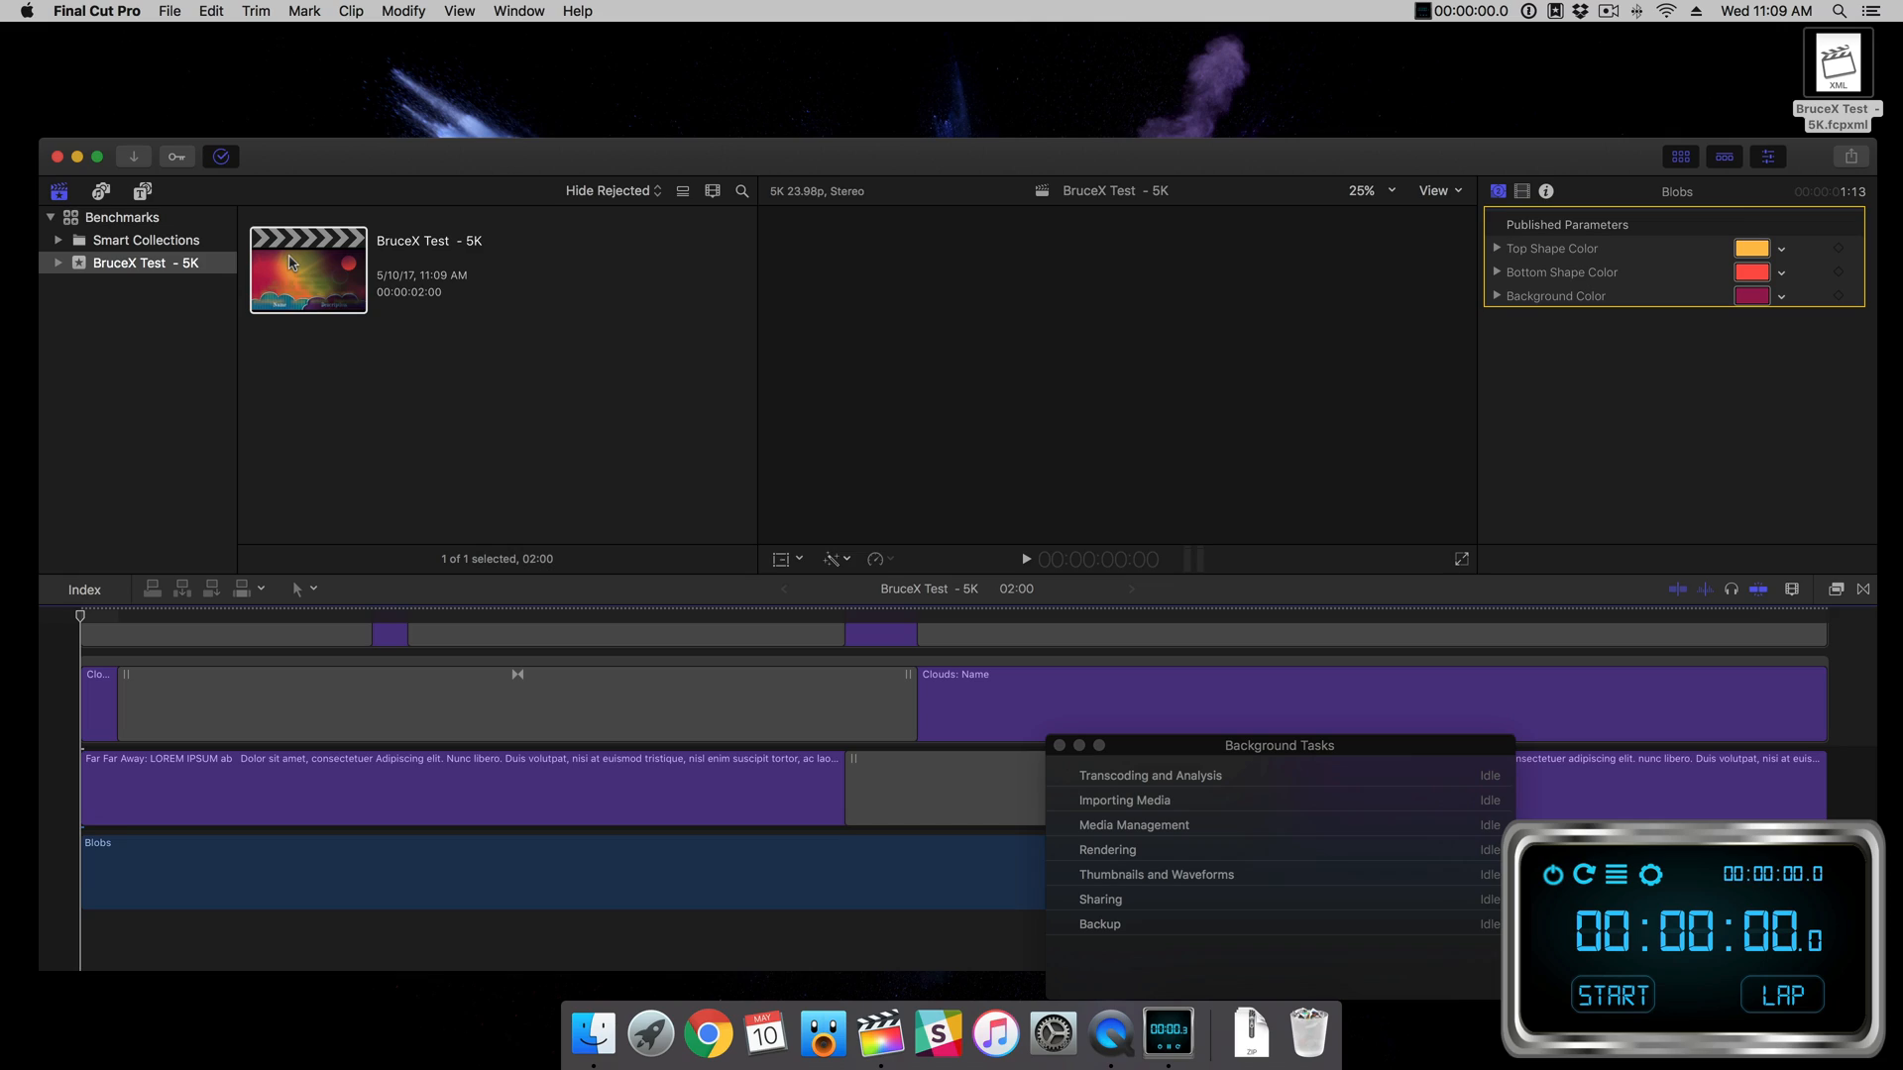
Share the BruceX Test 5K project as a master file and stop the stopwatch on the first pass.
{"action": "left_click", "coordinate": [1848, 156]}
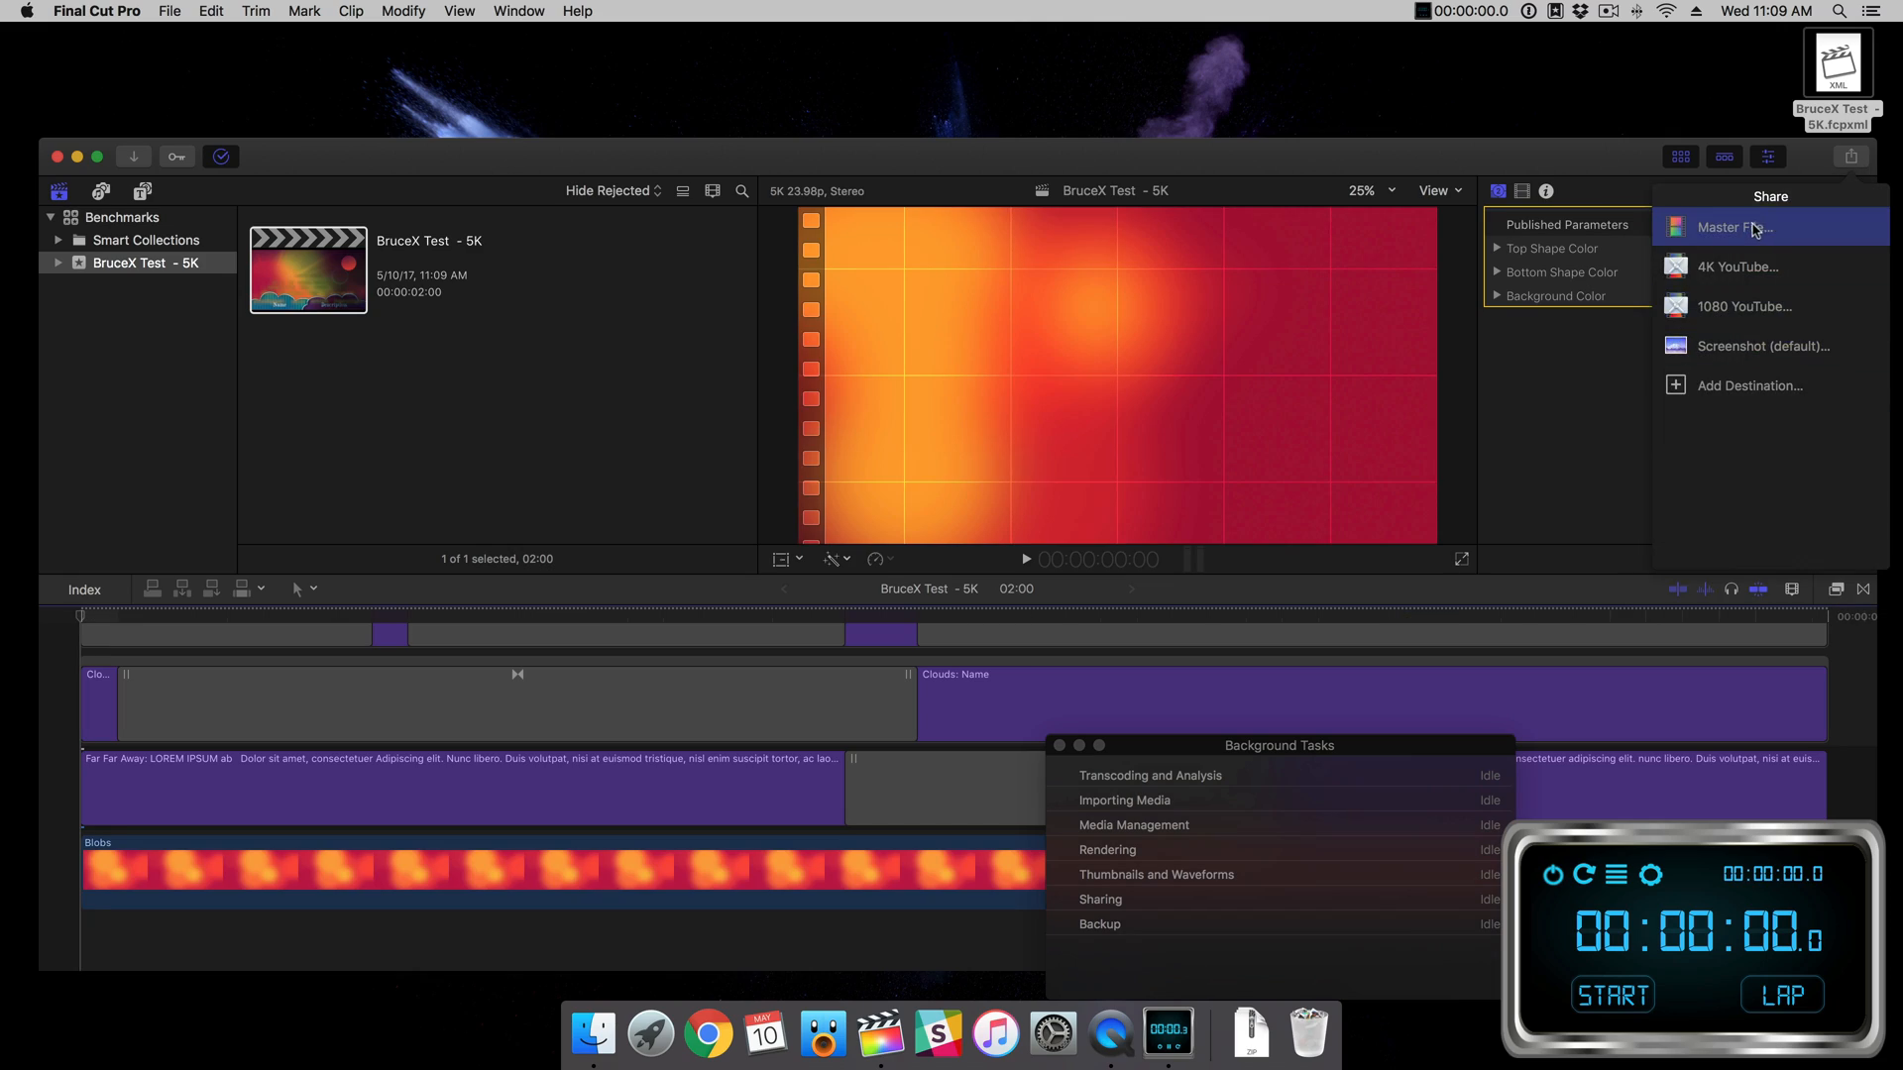
{"action": "left_click", "coordinate": [1733, 226]}
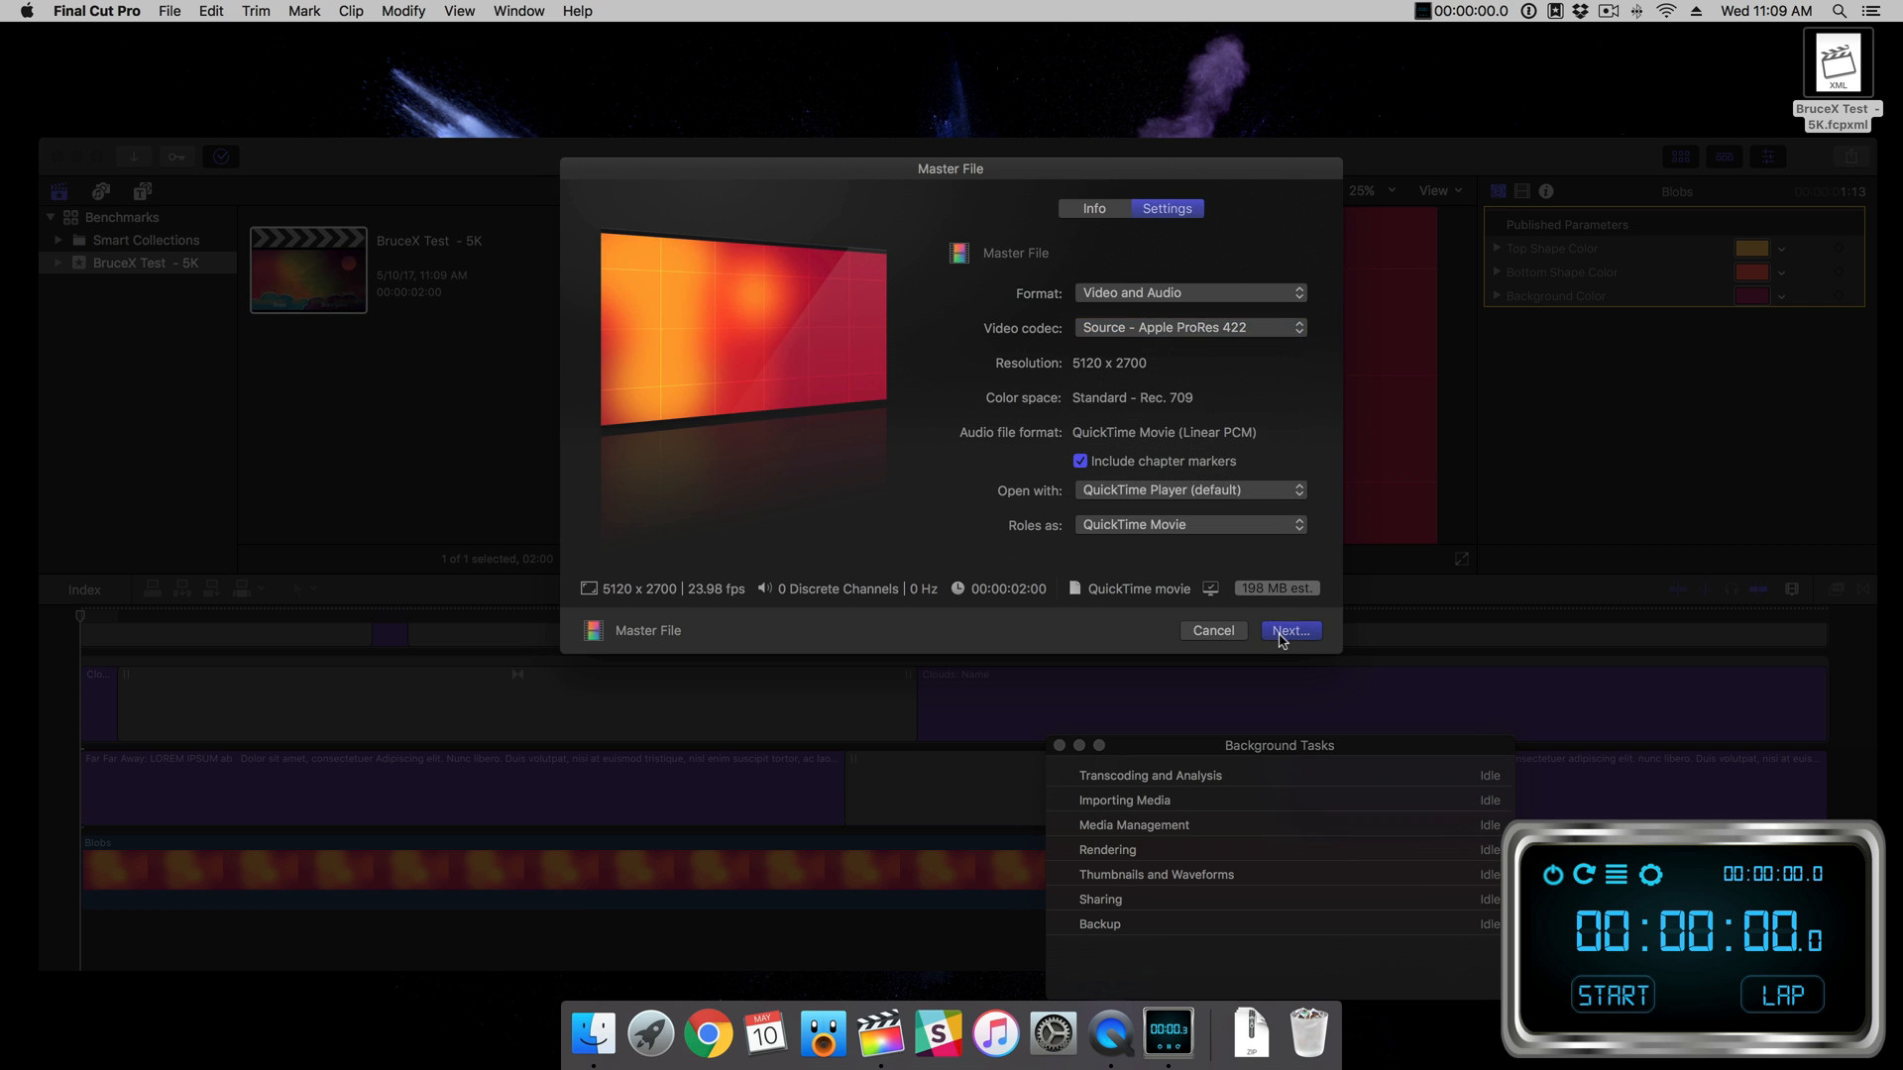
{"action": "left_click", "coordinate": [1288, 631]}
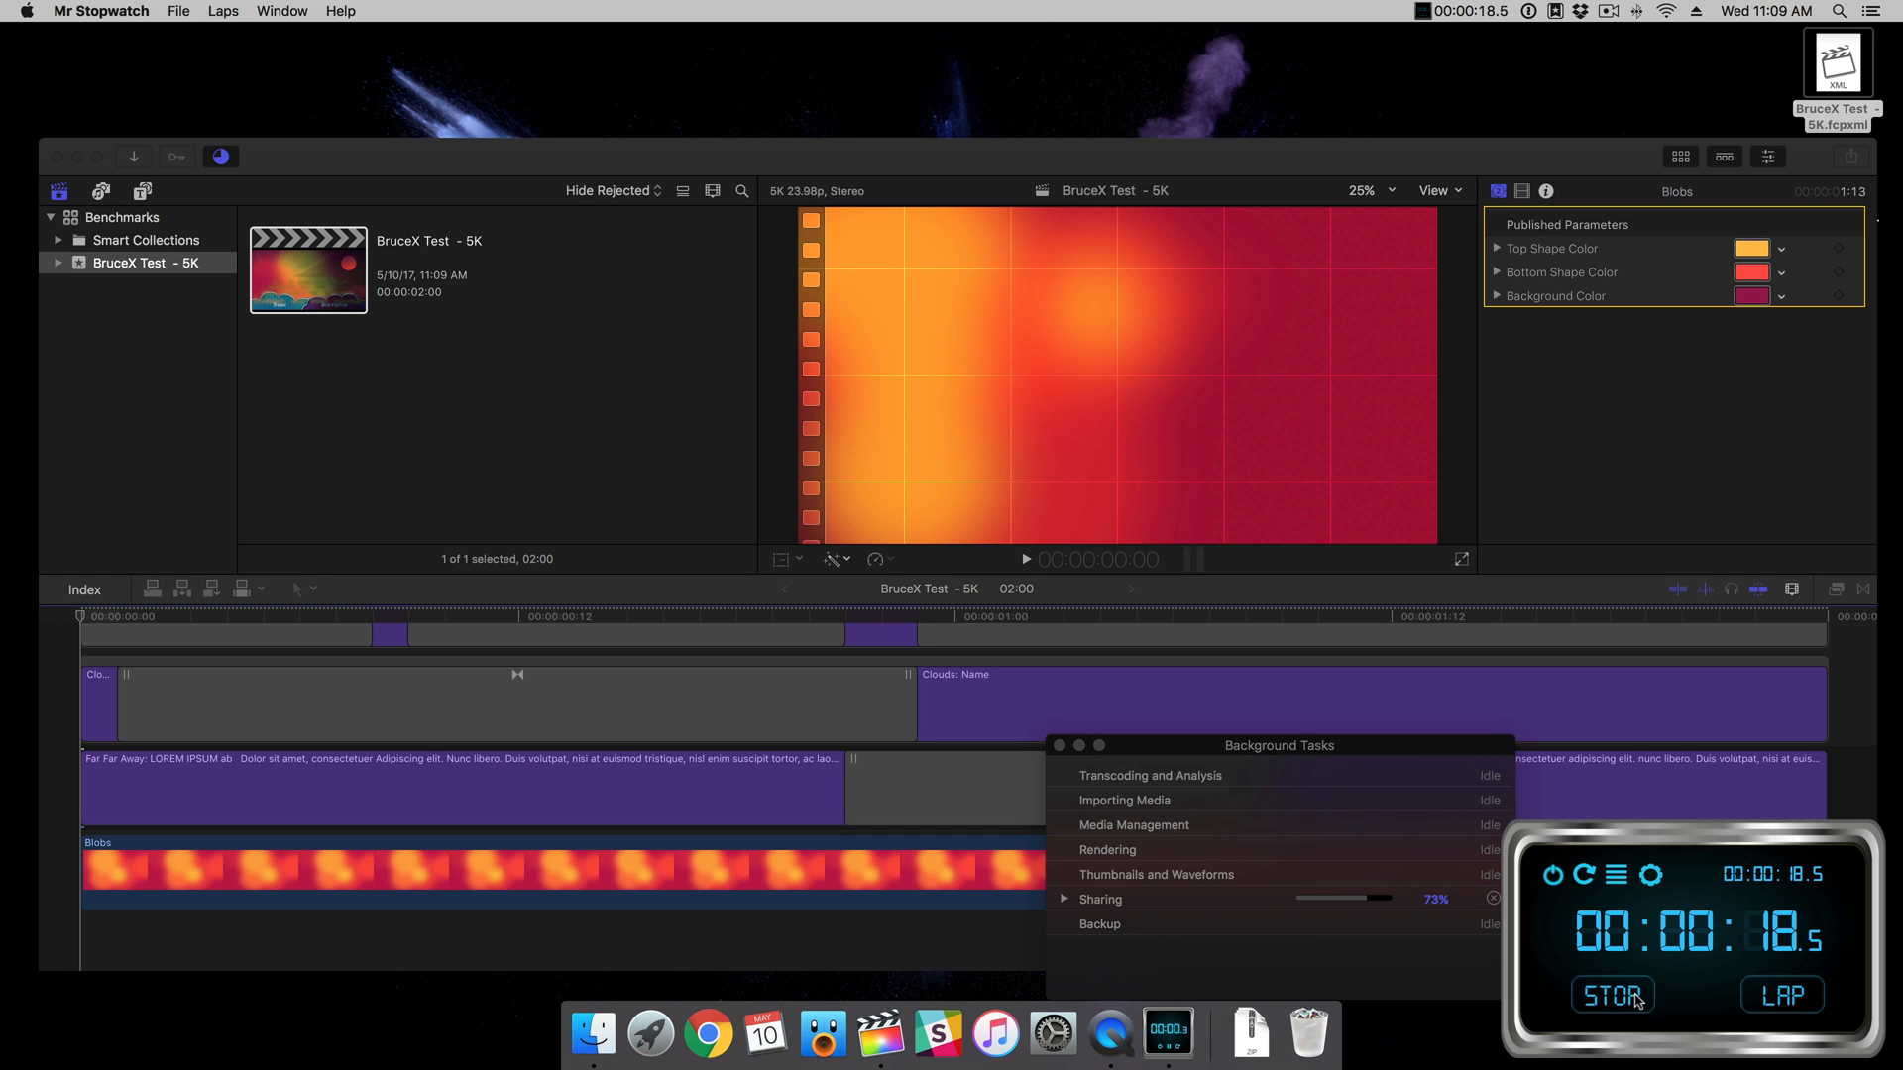
{"action": "left_click", "coordinate": [1612, 995]}
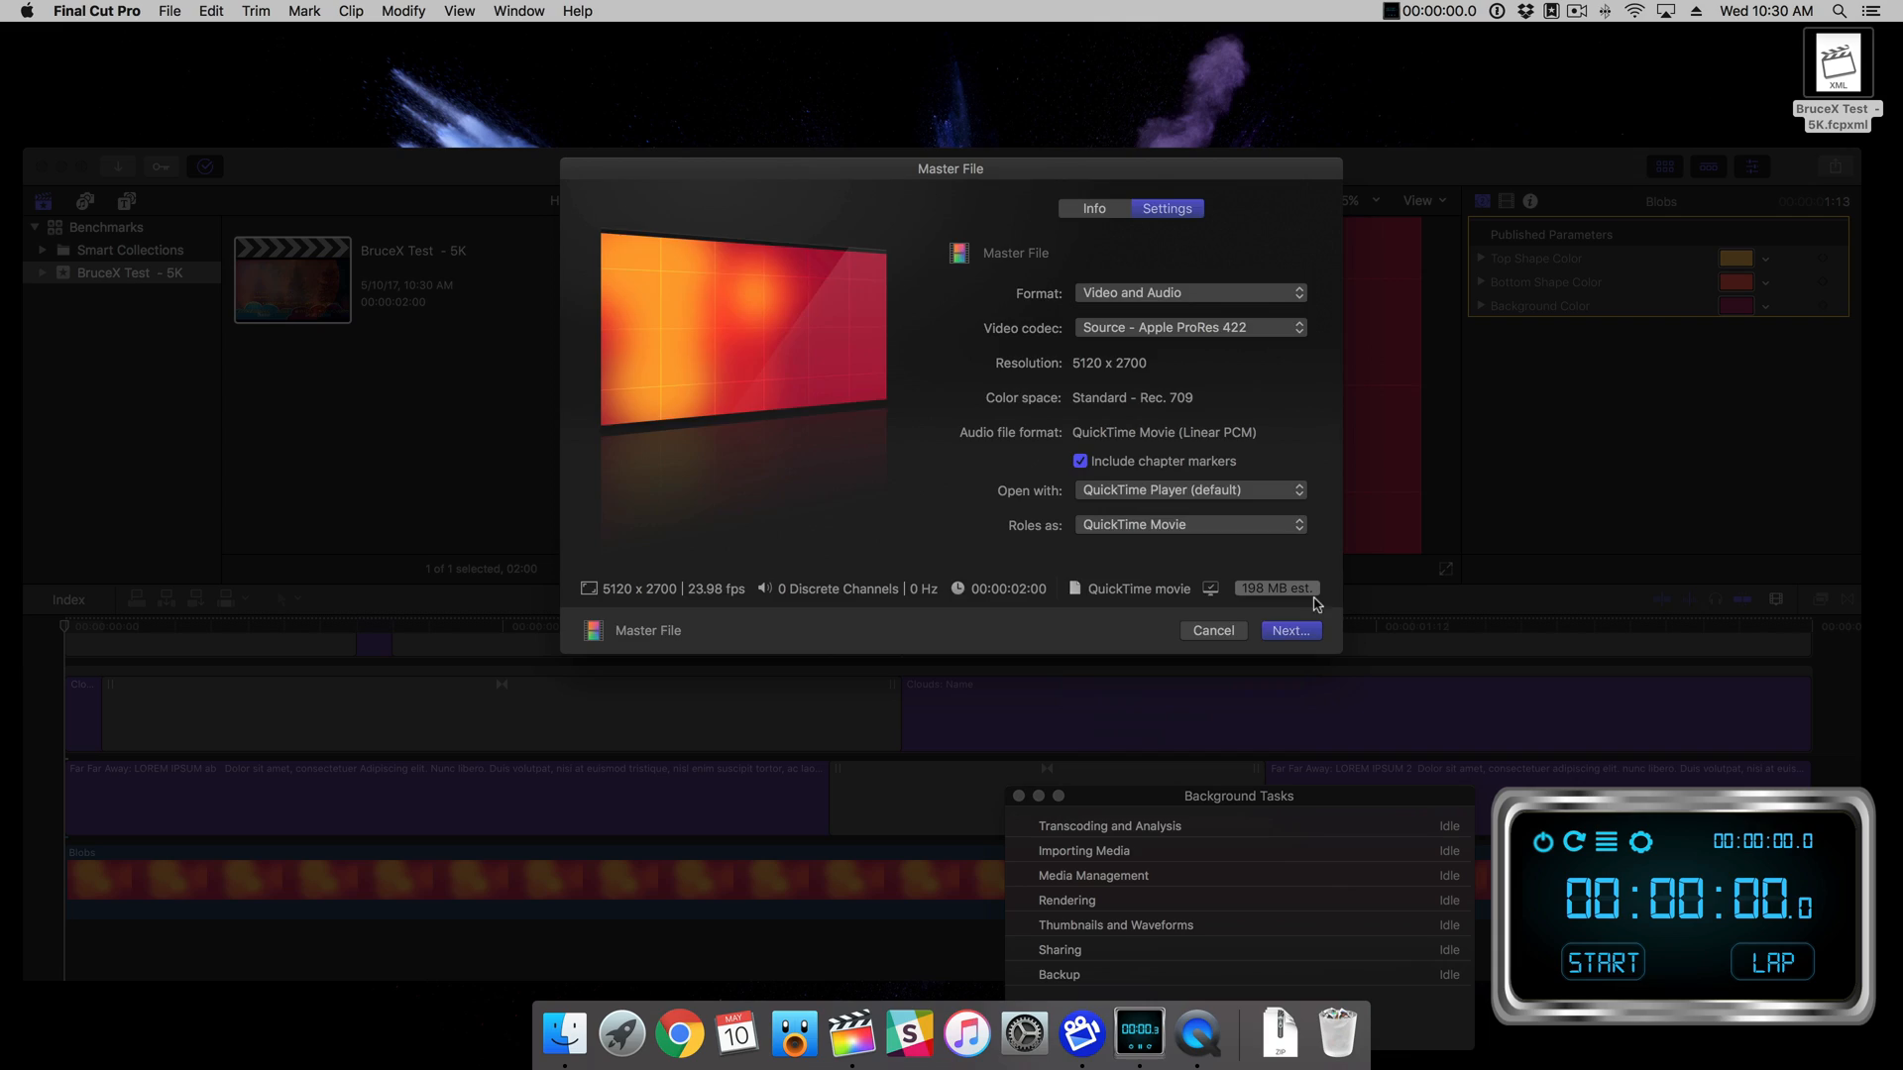
Save the BruceX Test 5K AMD master file and stop the stopwatch when the export finishes.
{"action": "left_click", "coordinate": [1288, 630]}
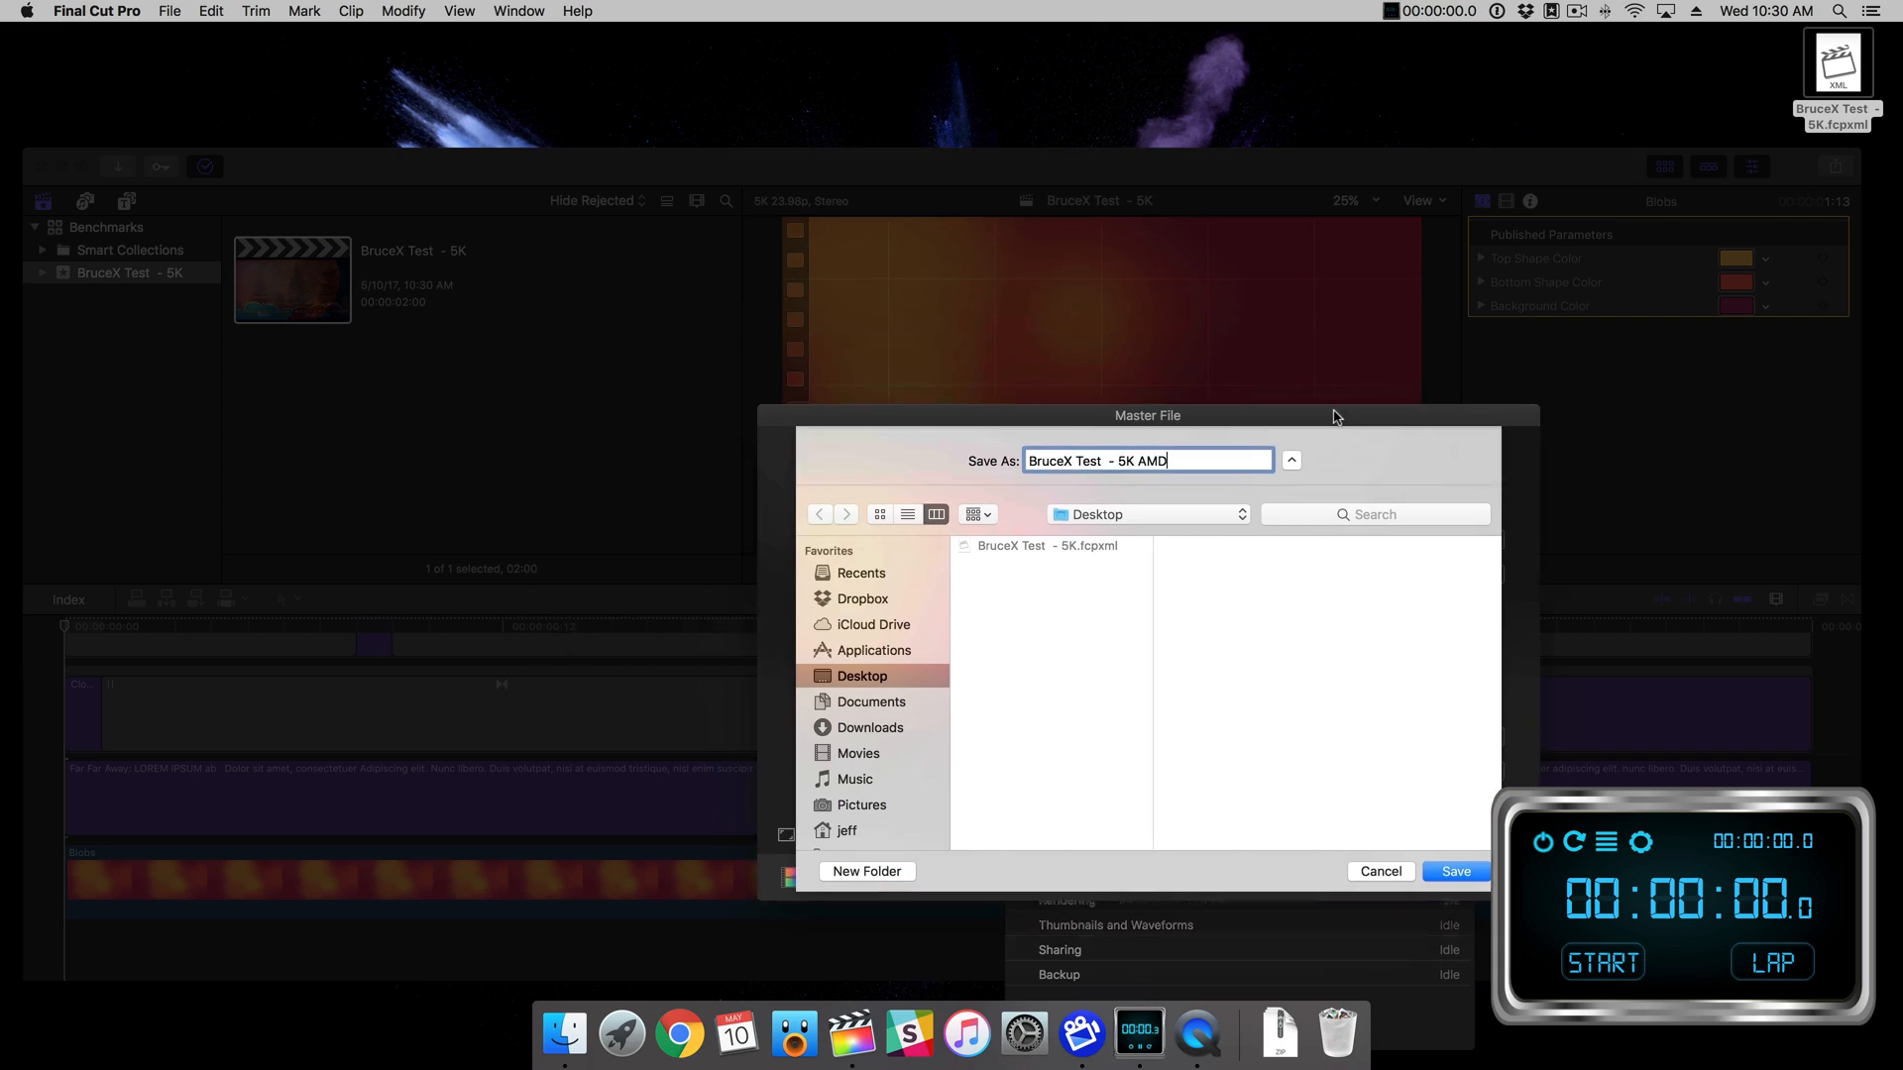
{"action": "left_click", "coordinate": [1454, 871]}
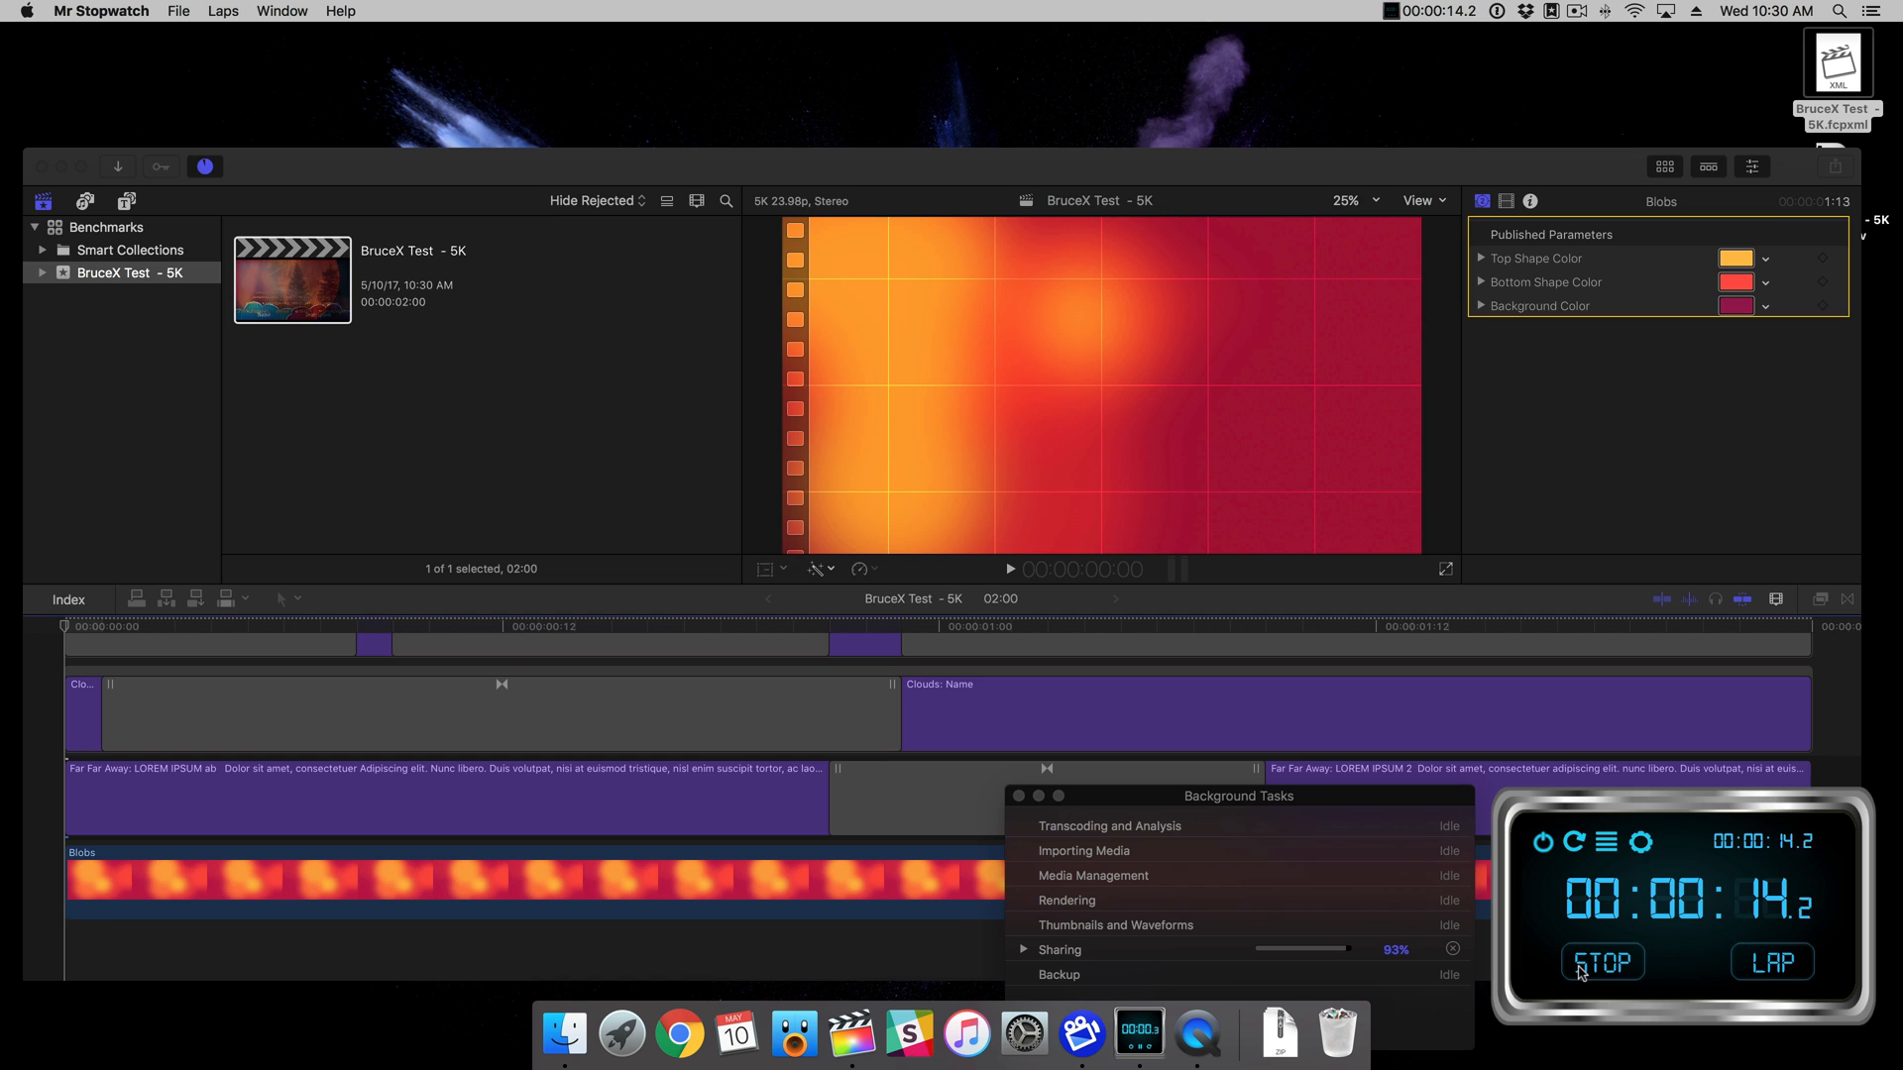
{"action": "left_click", "coordinate": [1601, 961]}
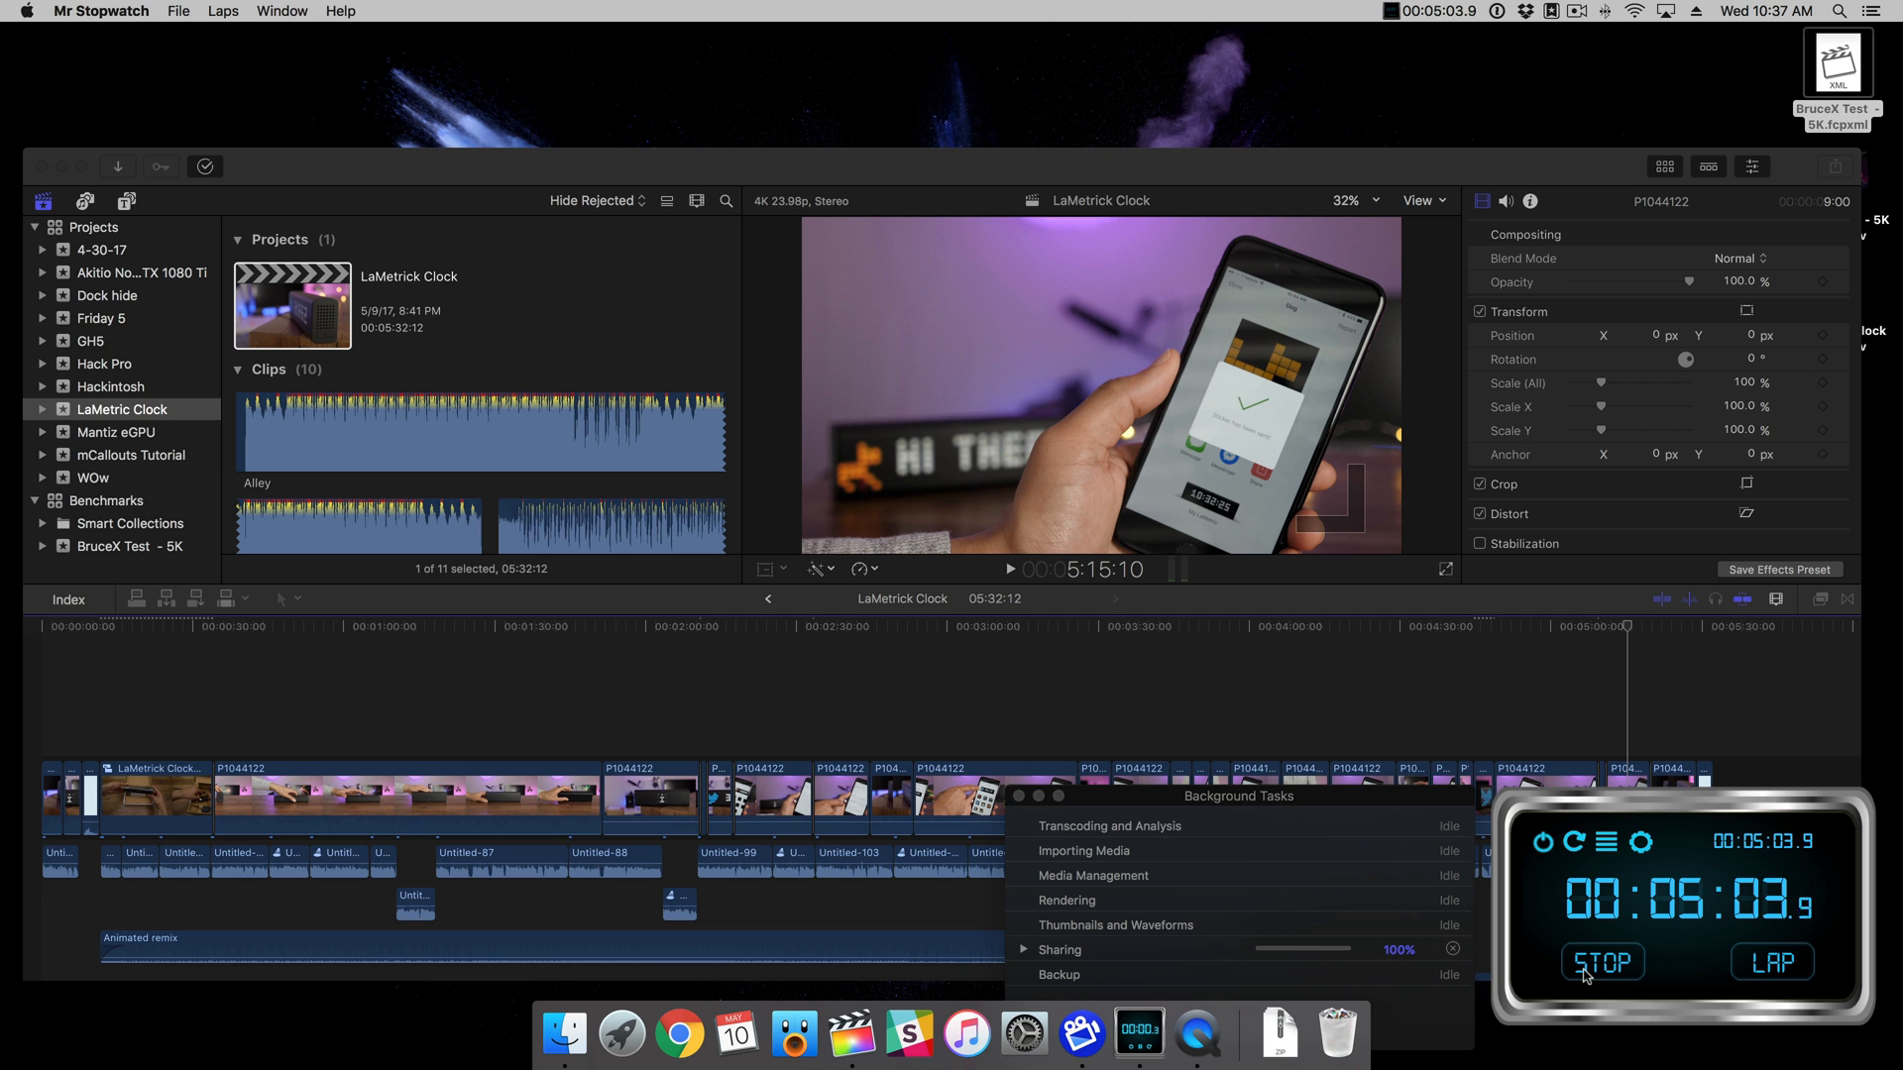
Stop the stopwatch when the LaMetrick Clock share reaches 100%, just over five minutes.
{"action": "left_click", "coordinate": [1601, 961]}
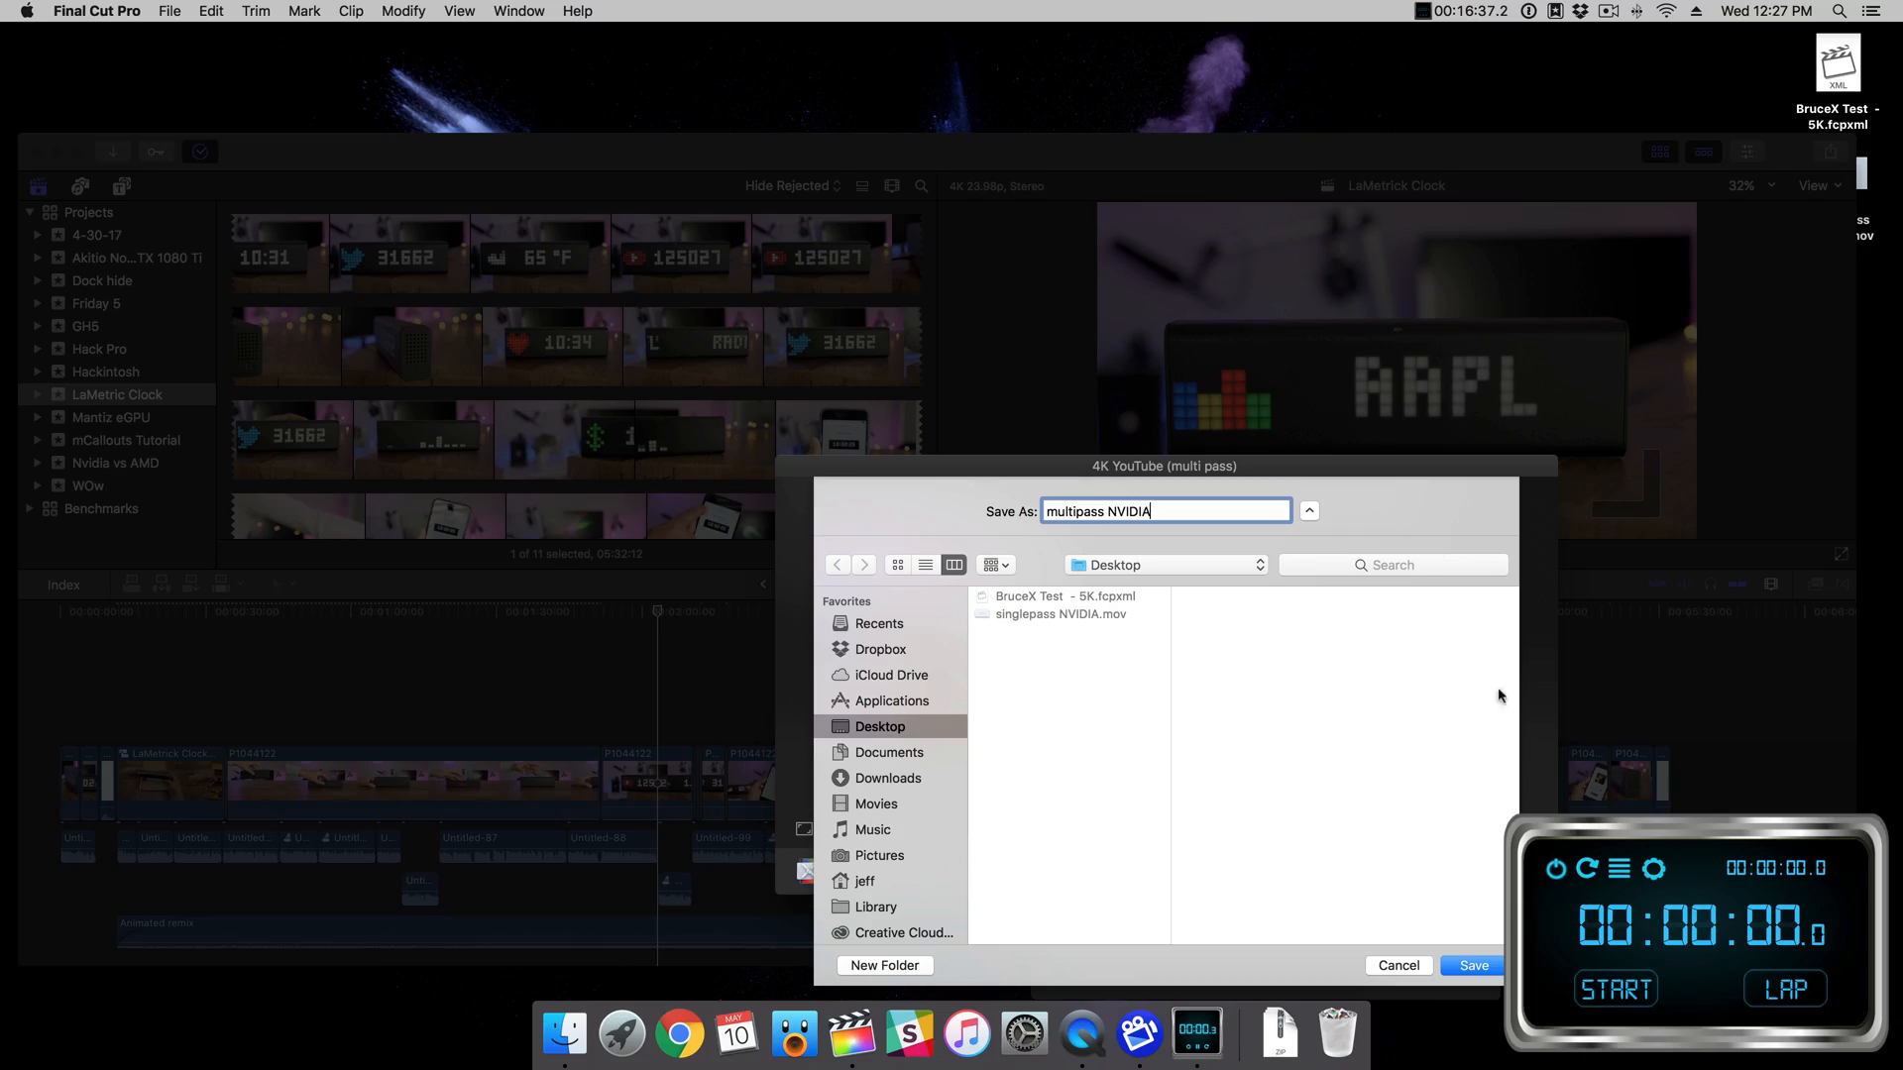
Save the 4K YouTube multi-pass export as 'multipass NVIDIA' and stop the stopwatch at Share Successful.
{"action": "left_click", "coordinate": [1472, 965]}
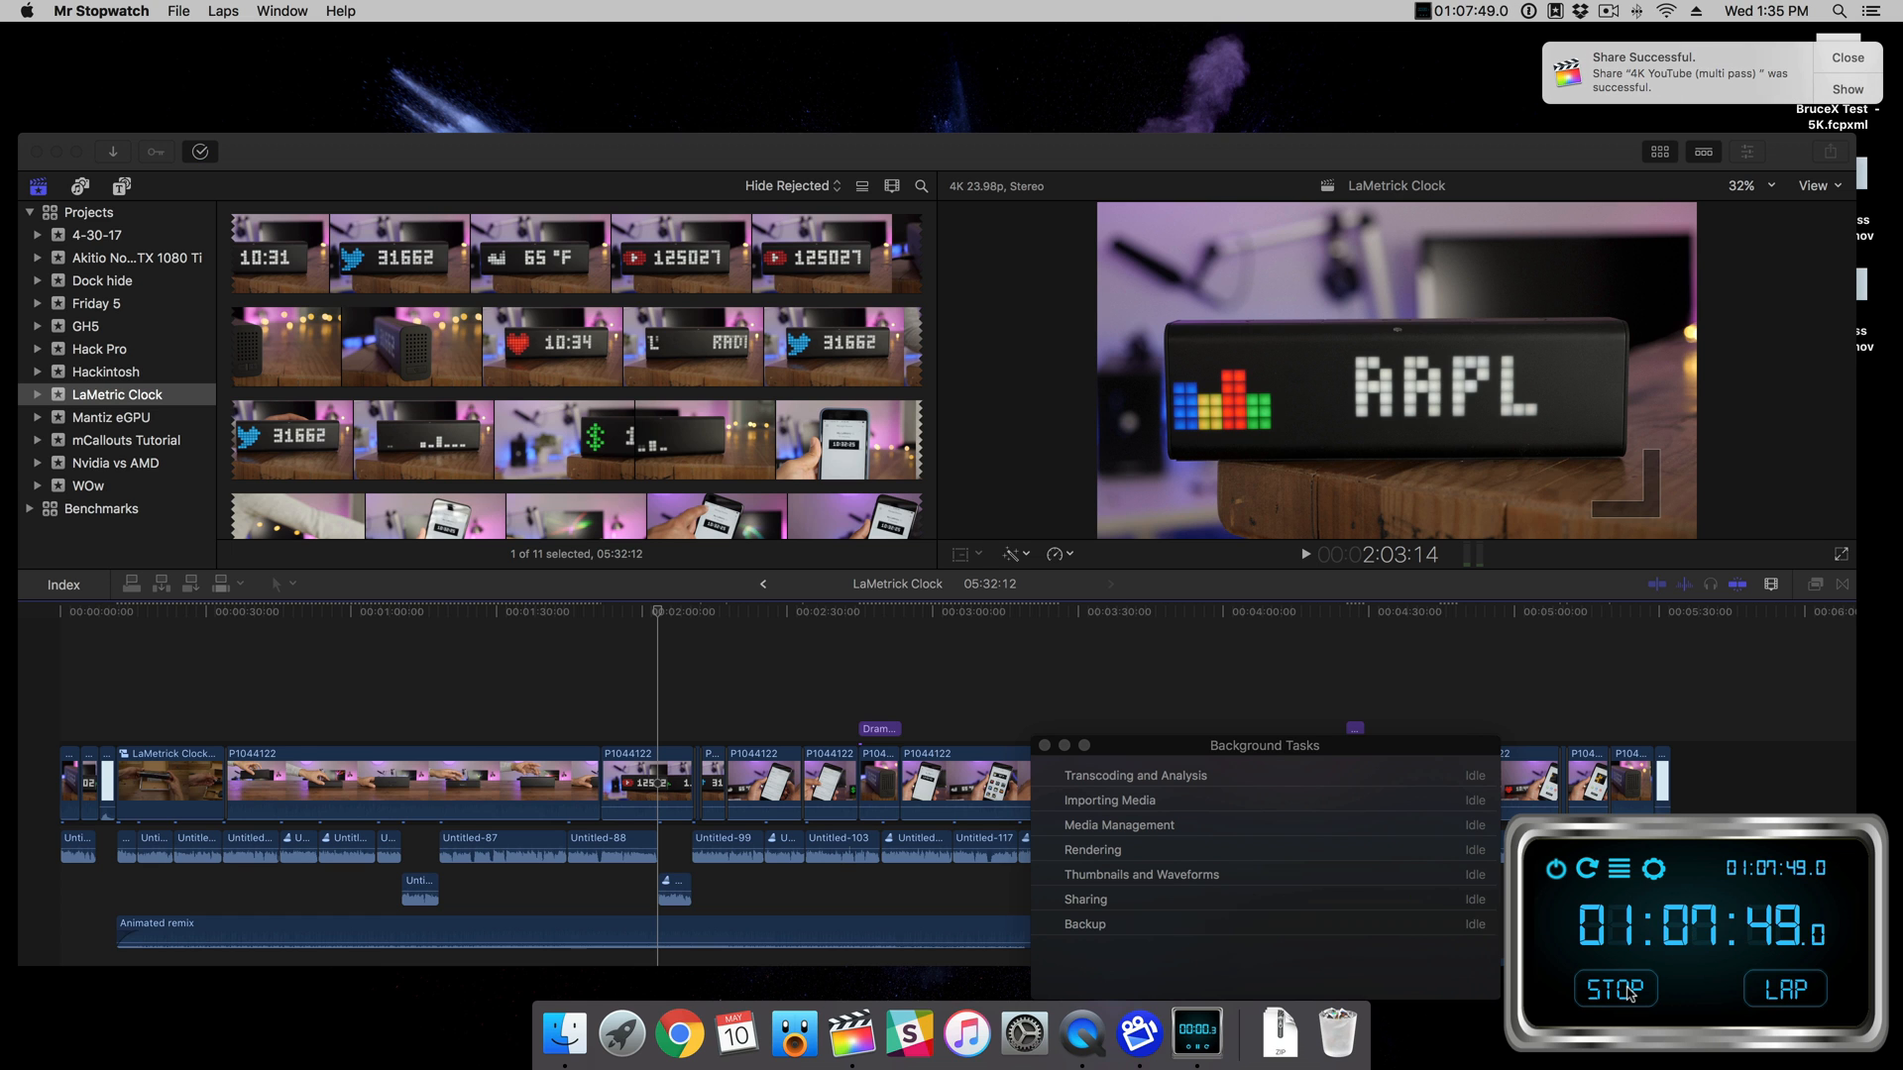
{"action": "left_click", "coordinate": [1614, 988]}
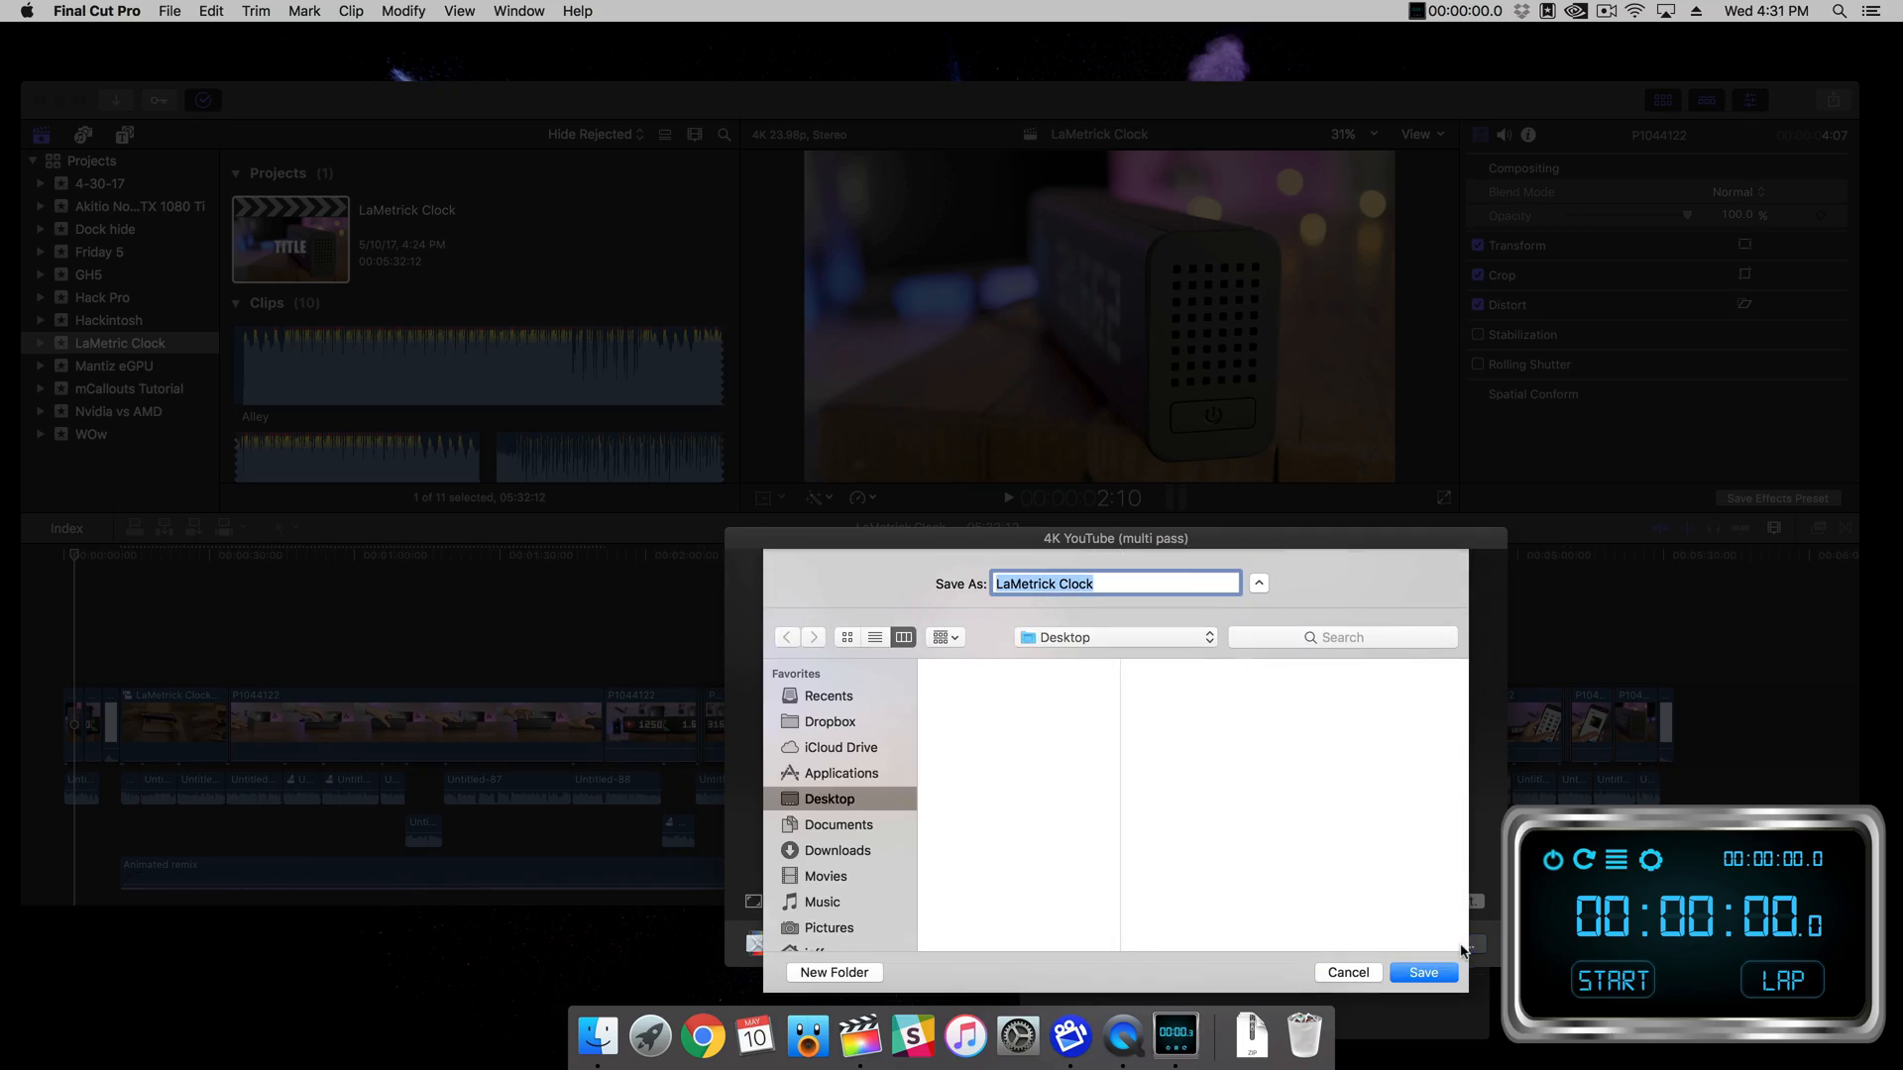
Save the second 4K YouTube multi-pass export and stop the stopwatch when the share succeeds.
{"action": "left_click", "coordinate": [1421, 972]}
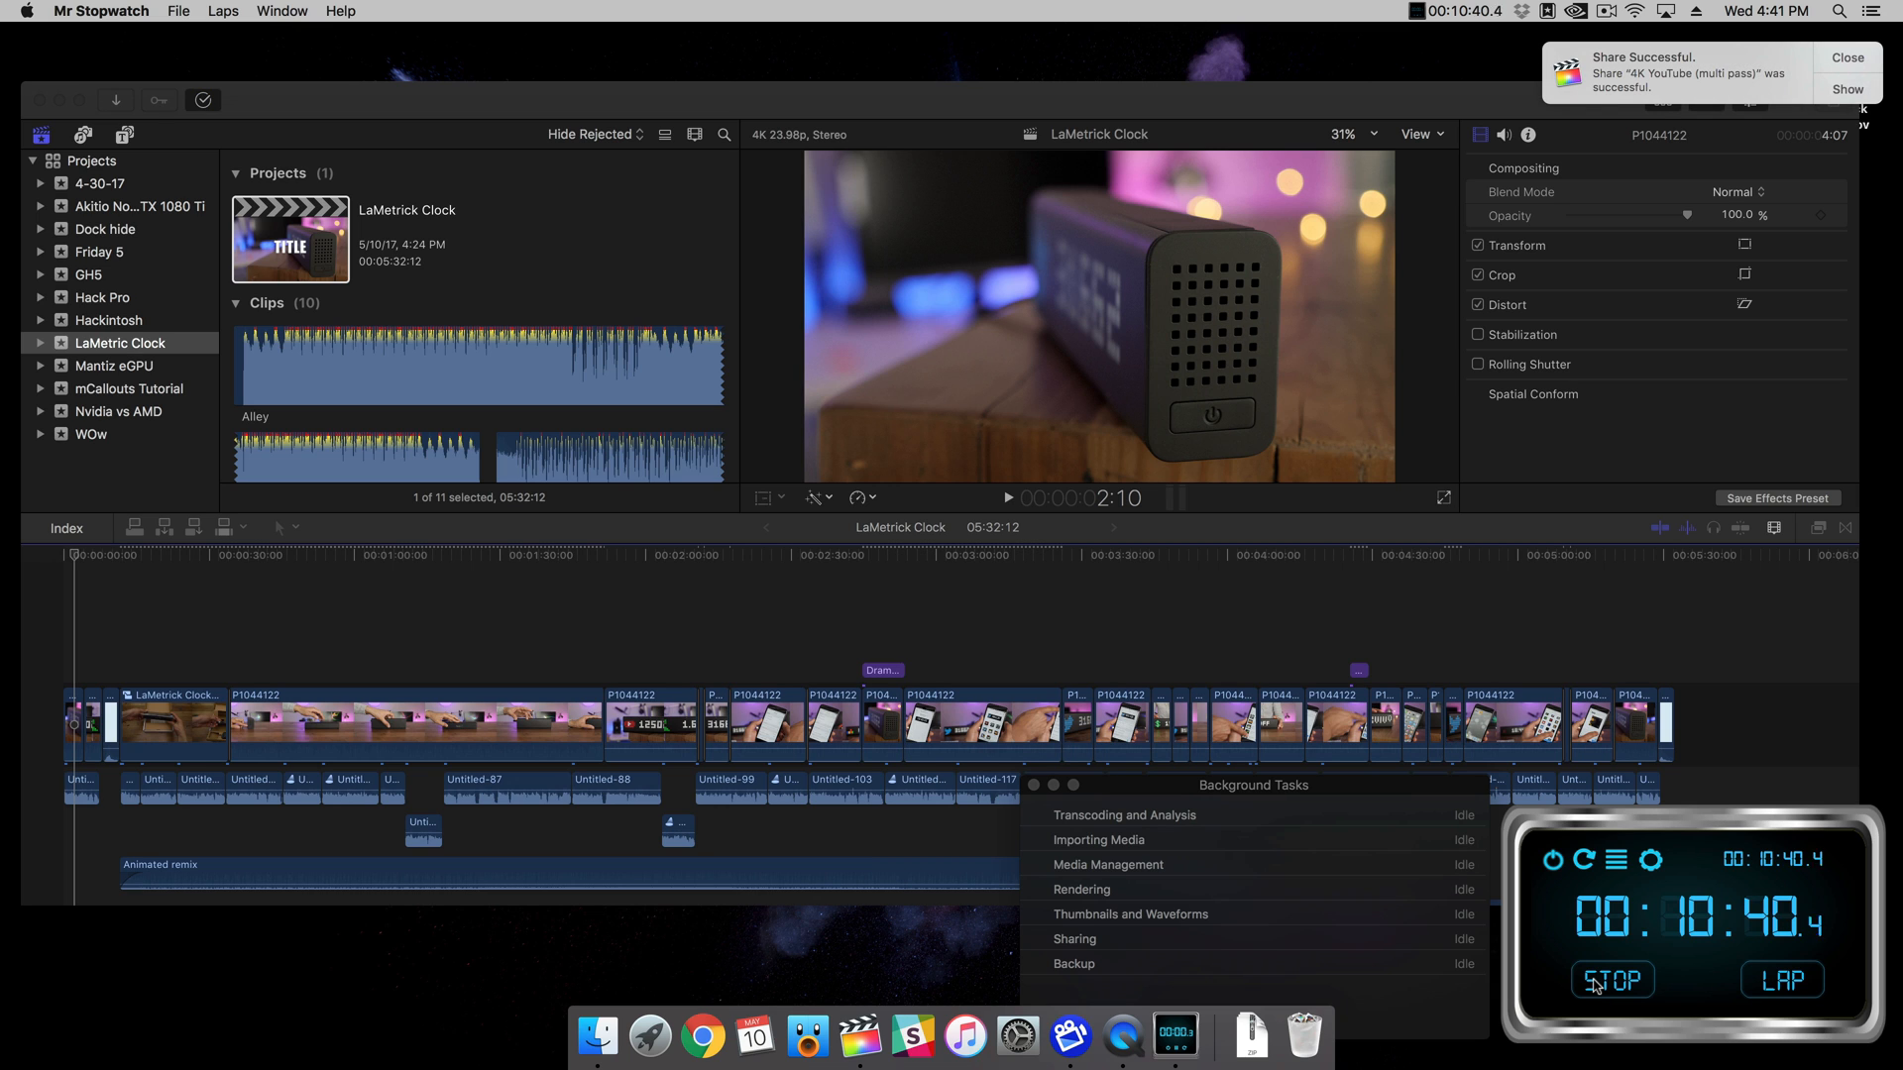
{"action": "left_click", "coordinate": [1611, 980]}
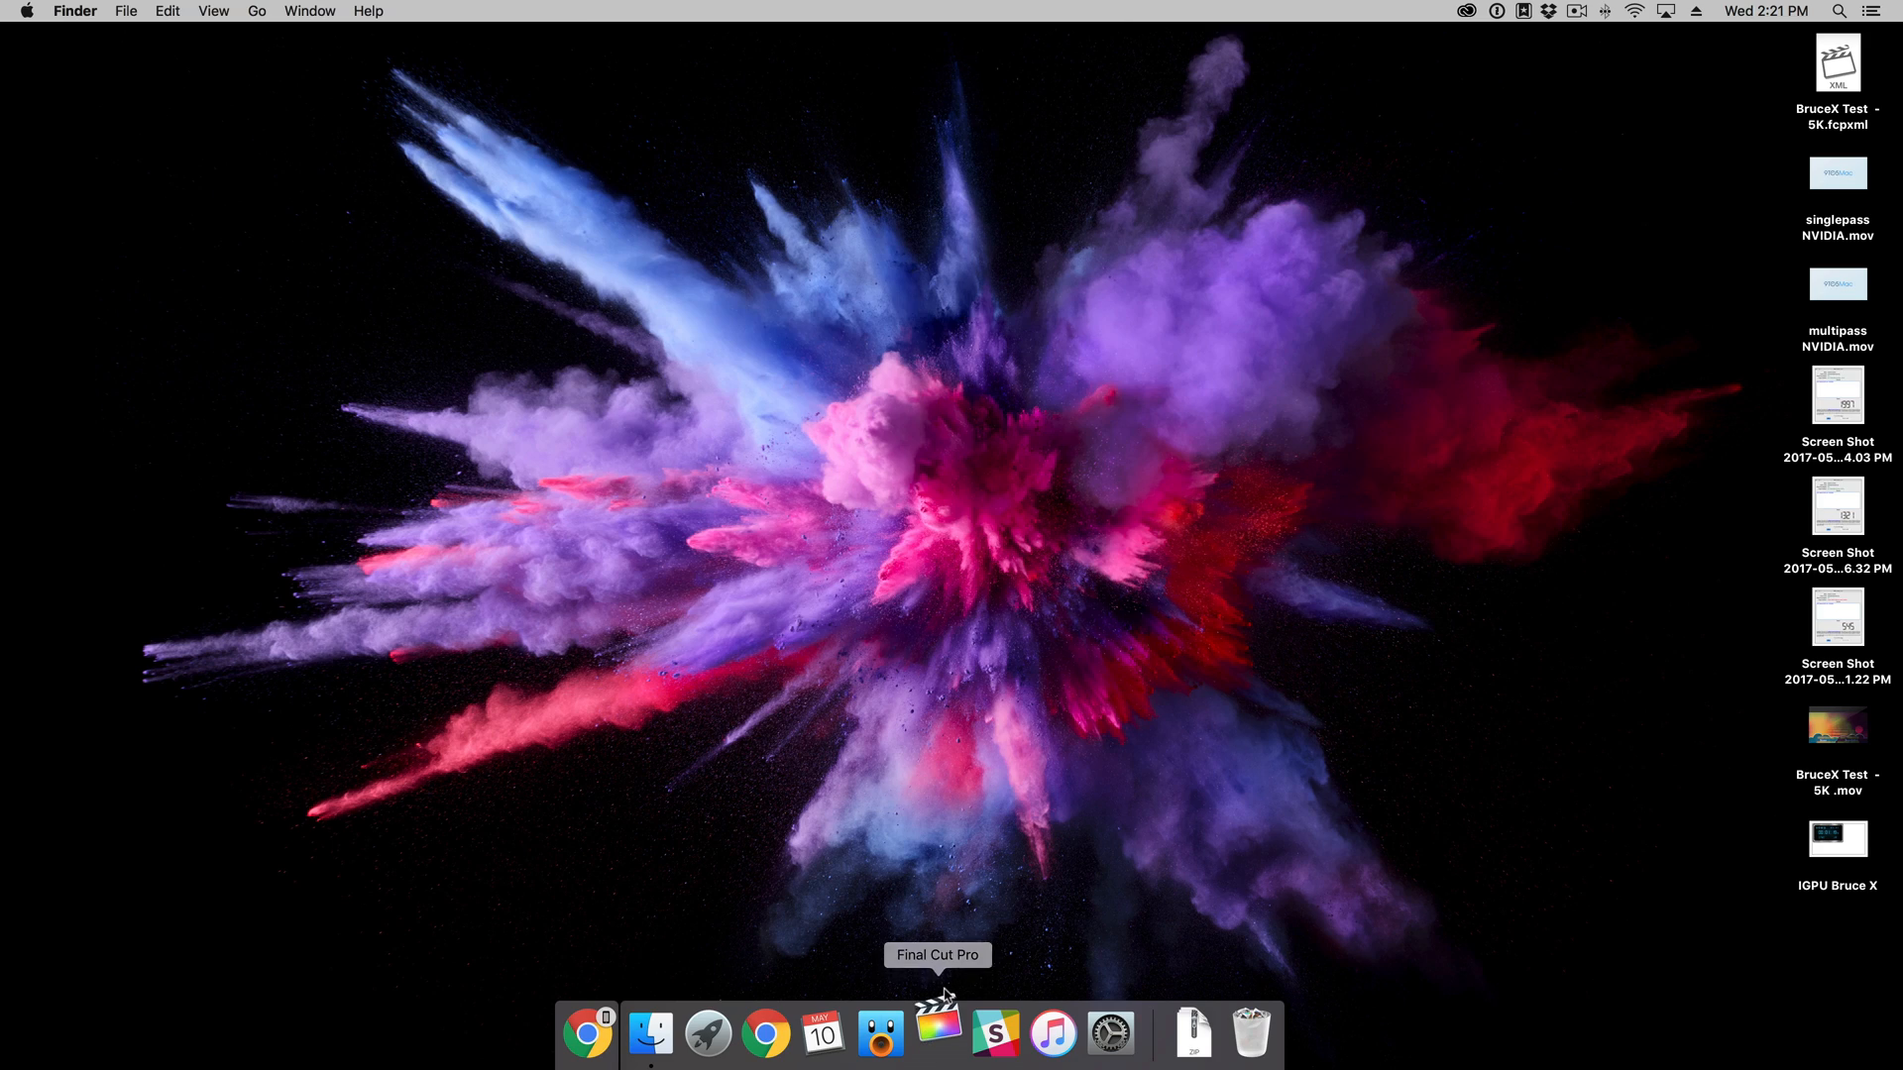
Launch Final Cut Pro from the Dock so the LaMetrick Clock project reloads.
{"action": "left_click", "coordinate": [936, 1034]}
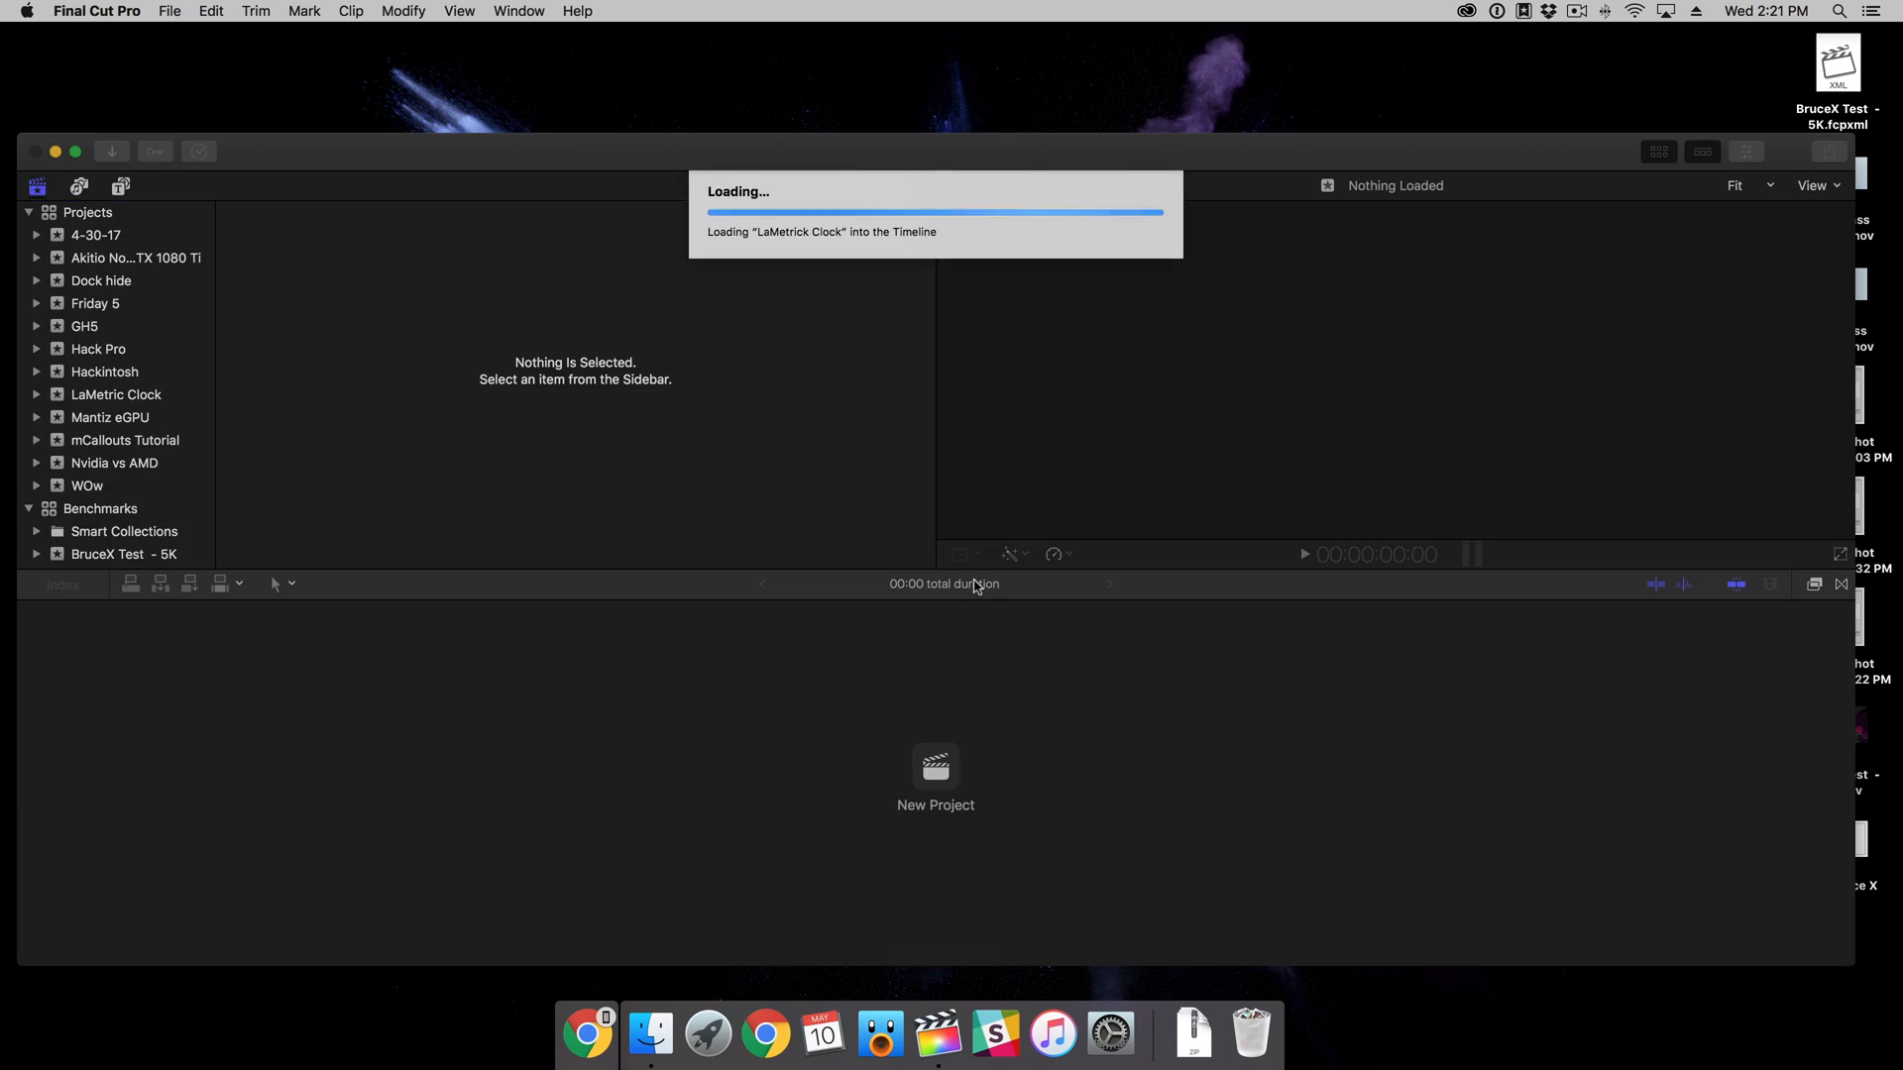